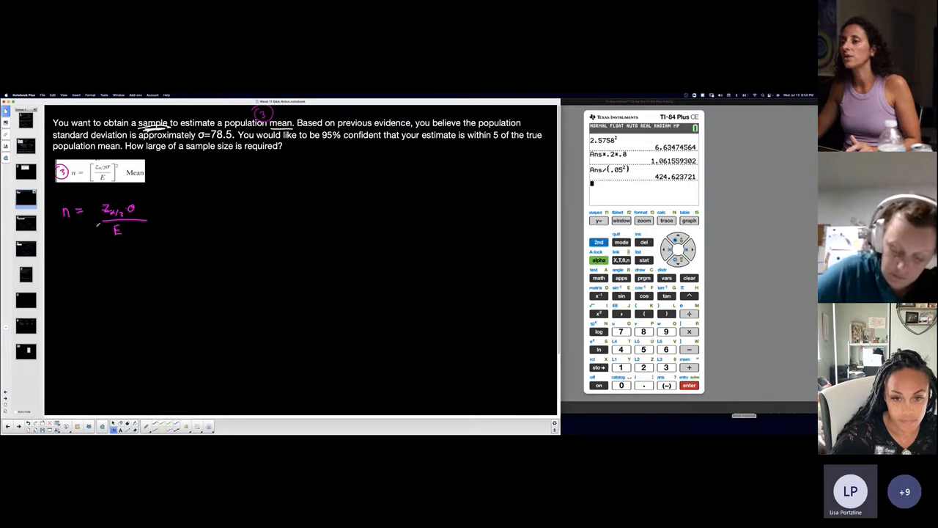
Handwrite n = (z_{α/2}·σ/E)² with σ = 78.5, CL = 0.95, α = 0.05, α/2 = 0.025.
drag(95, 202, 147, 235)
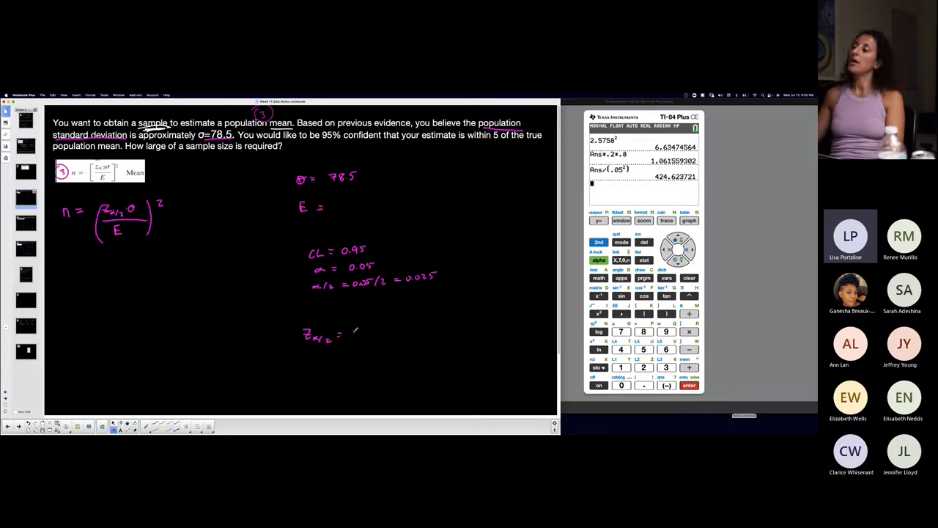
Write z_{α/2} = invnorm(1−0.025, 0, 1) and fill in E = 5.
text(invnorm)
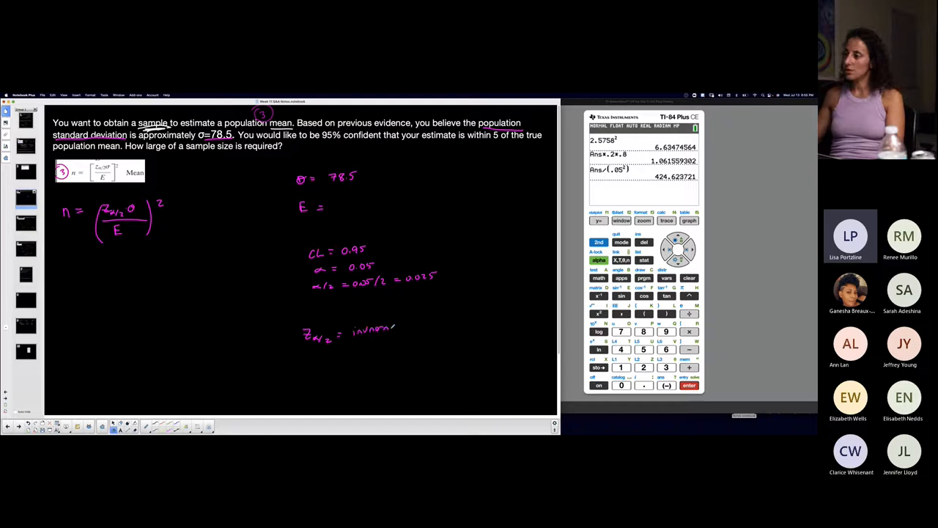
text((1-0.025,0,1)
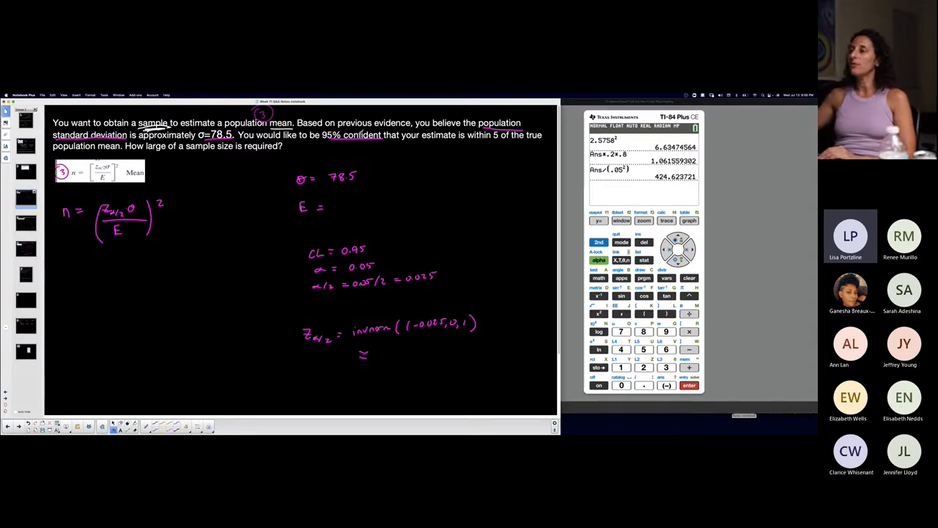
drag(477, 140, 525, 138)
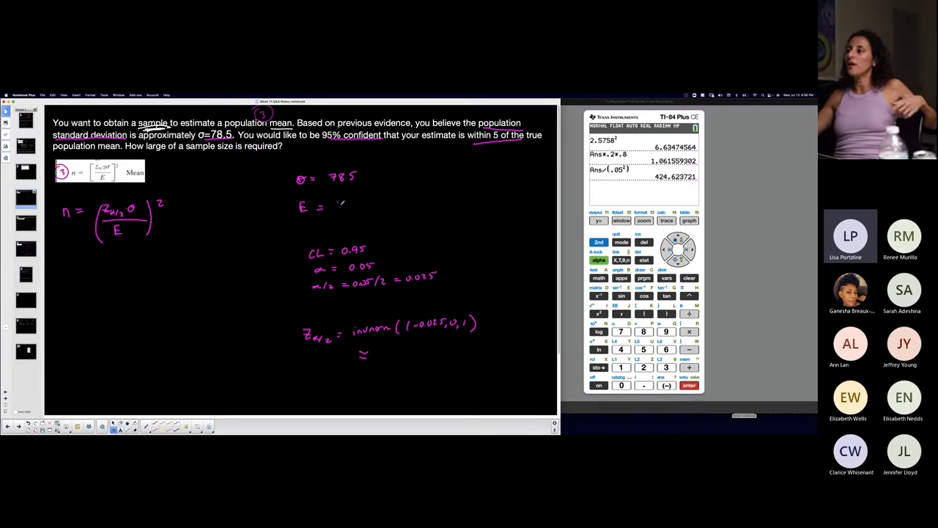
text(5)
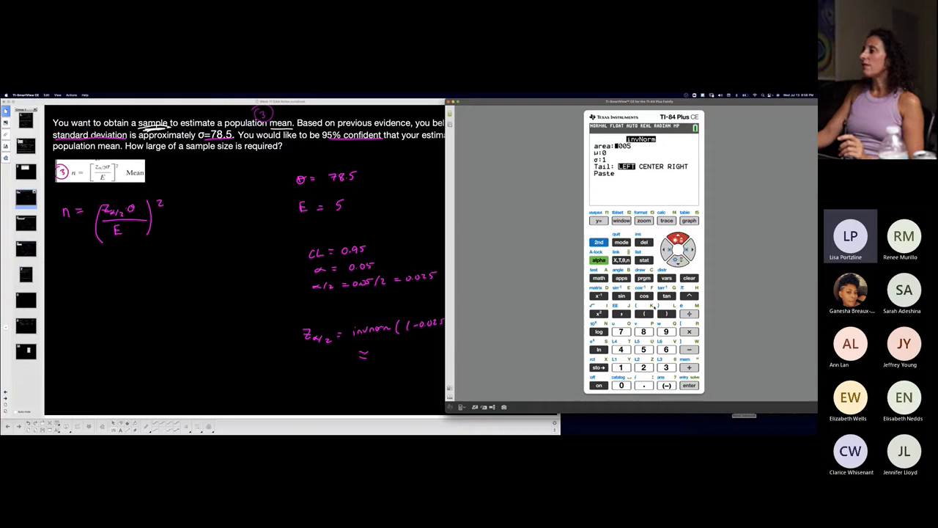
Evaluate invNorm with area 1−0.025, μ 0, σ 1 to get 1.959963986.
click(622, 384)
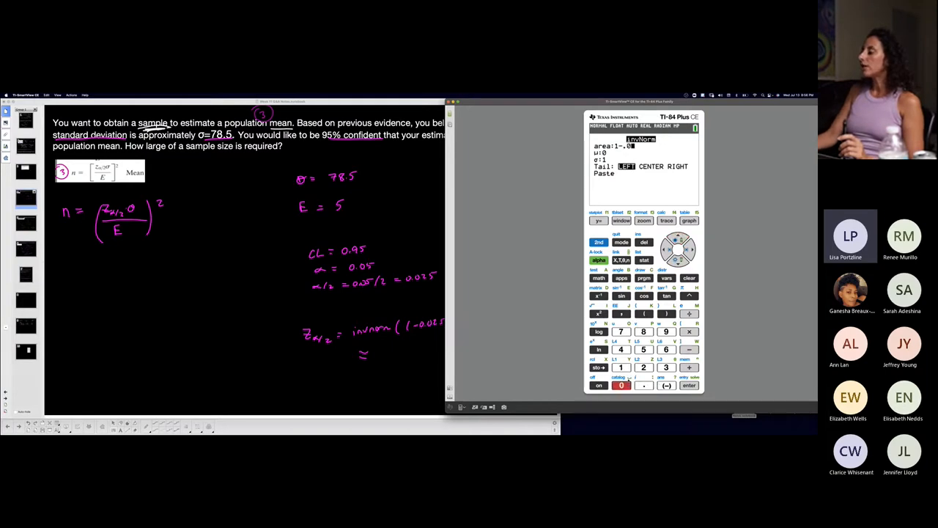
click(643, 349)
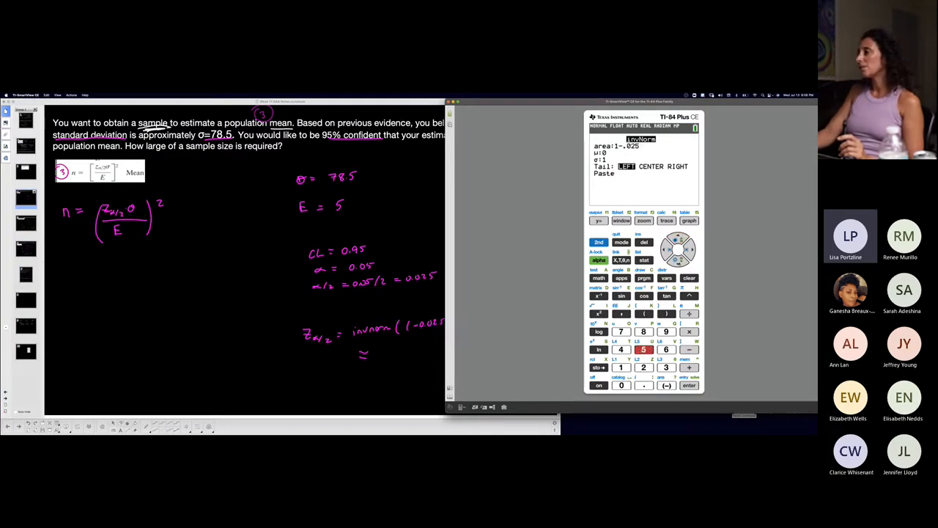
click(689, 384)
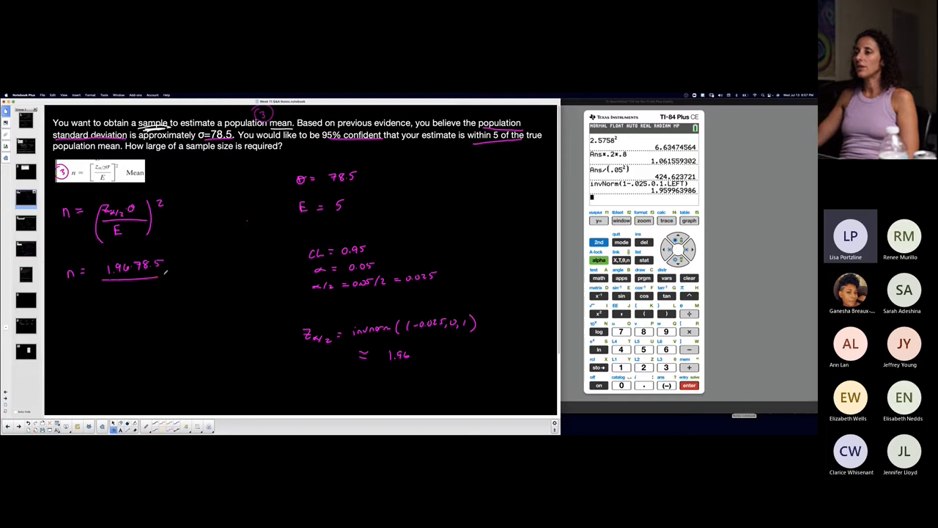
Write n = (1.96·78.5 / 5)² and begin a new n = line.
drag(95, 264, 134, 293)
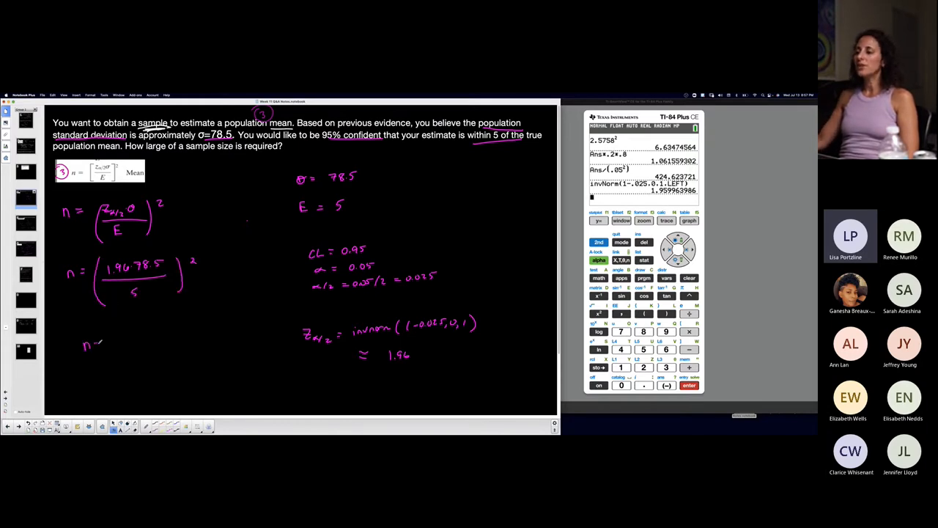
click(102, 346)
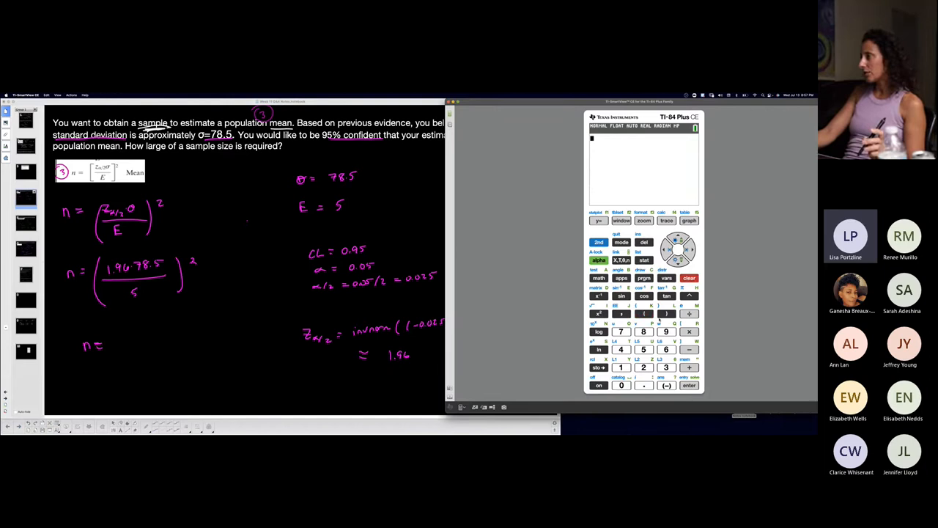
Compute 1.96×78.5 = 153.86, ÷5 = 30.772, squared = 946.915984.
click(645, 314)
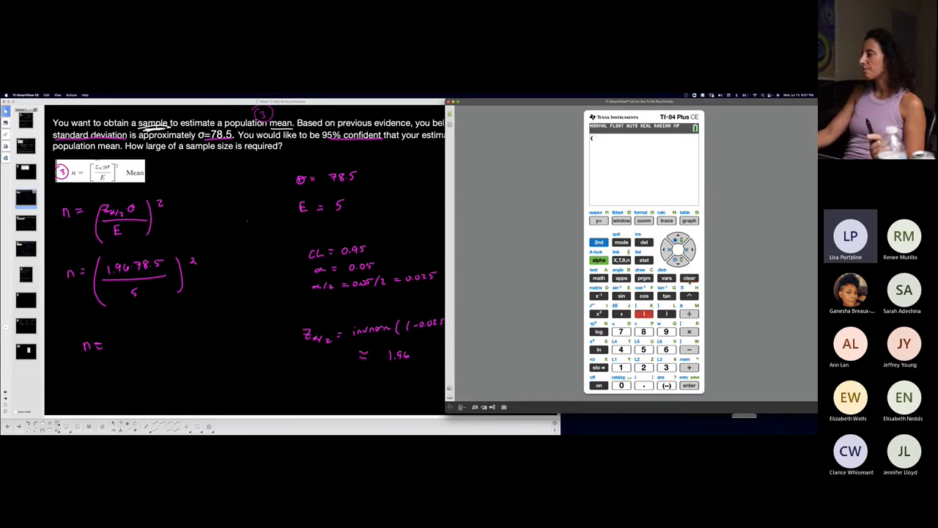
click(644, 384)
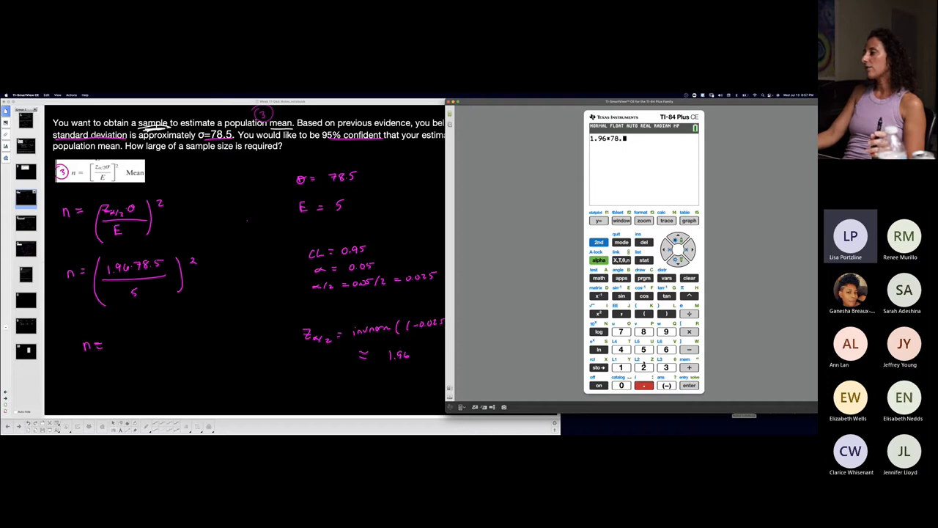
click(689, 384)
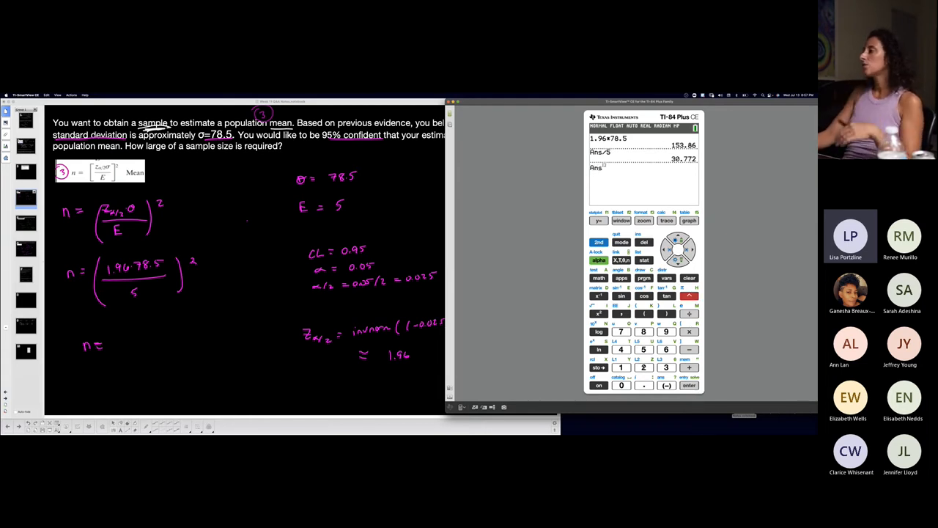
click(689, 384)
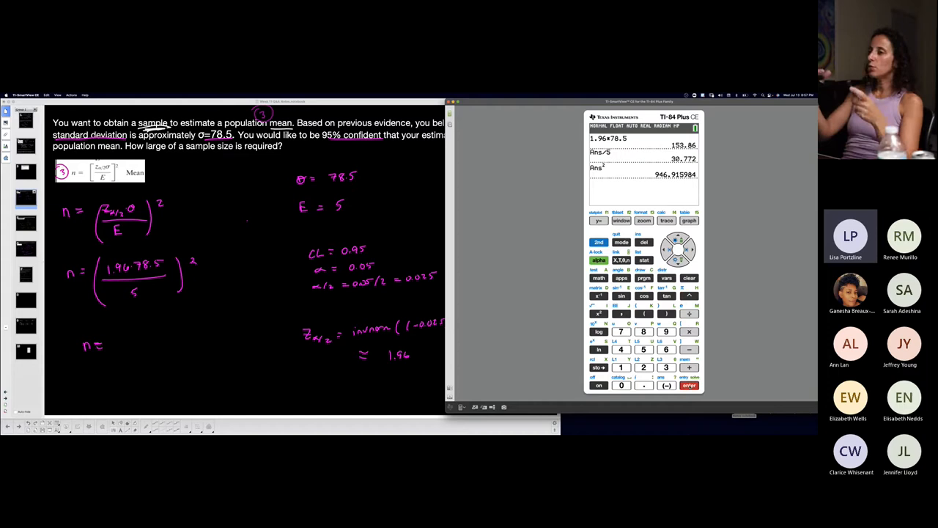